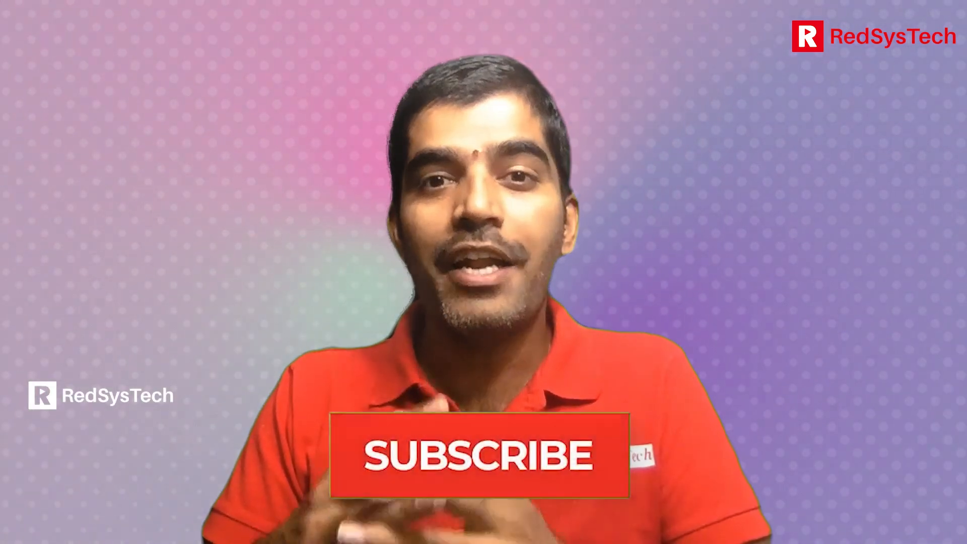
Step: Open VectorAPIDemo from the Project tree and view its incubator notes
click(473, 455)
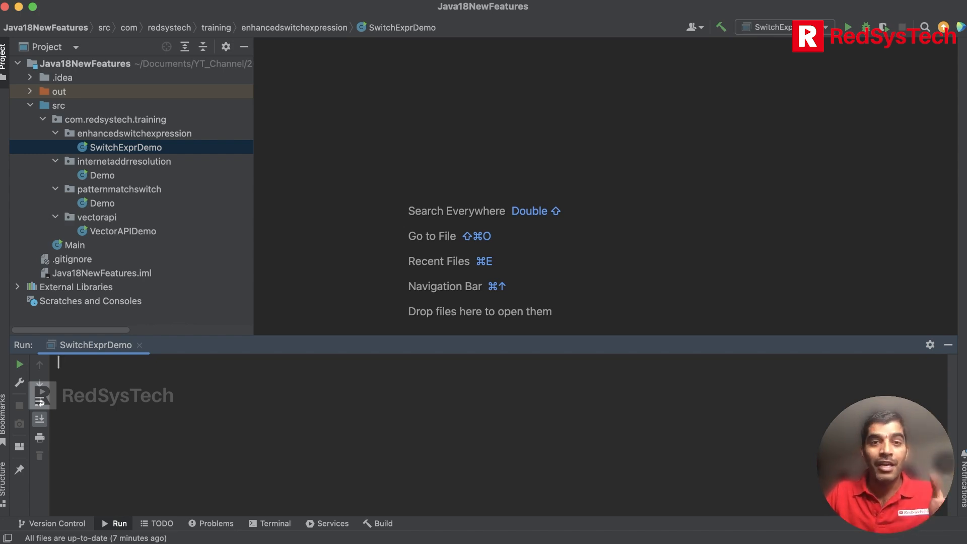
double_click(122, 231)
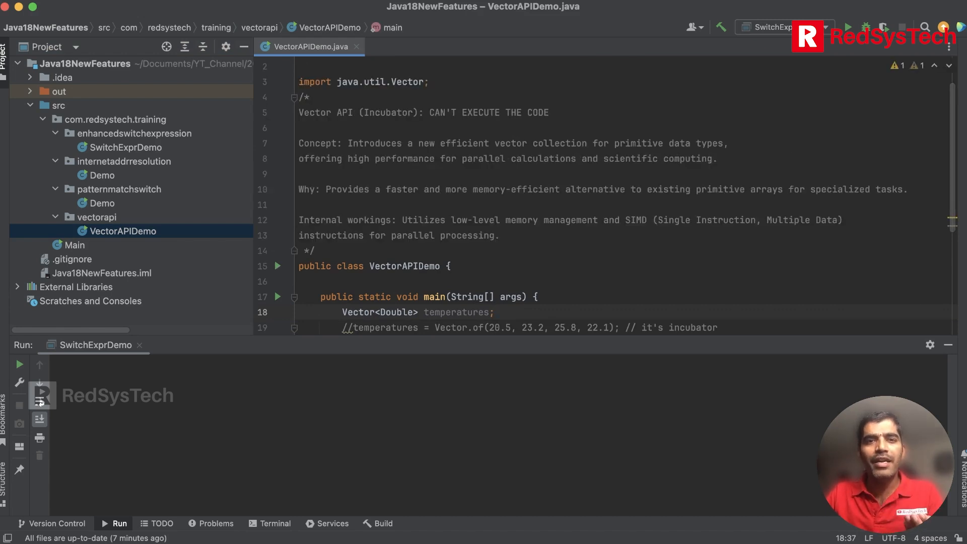
double_click(388, 112)
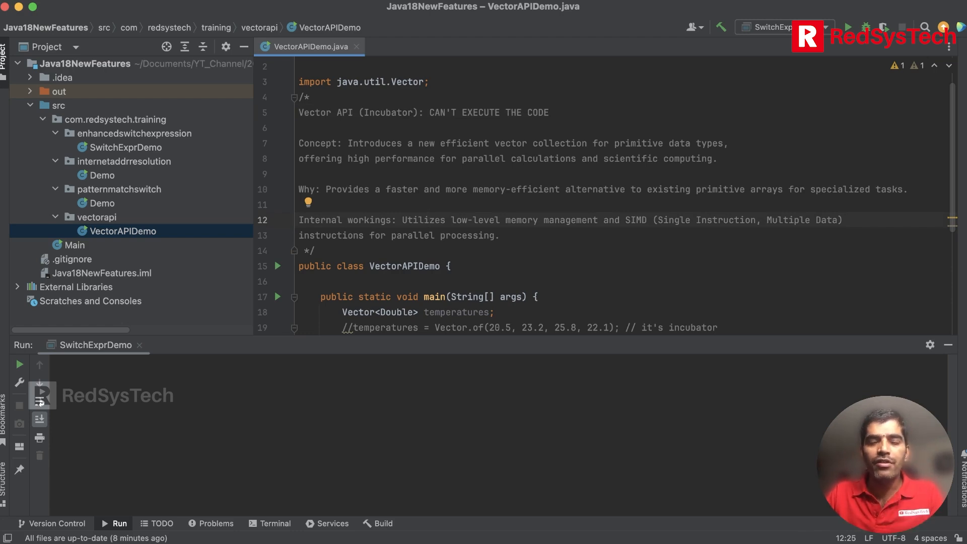
click(428, 220)
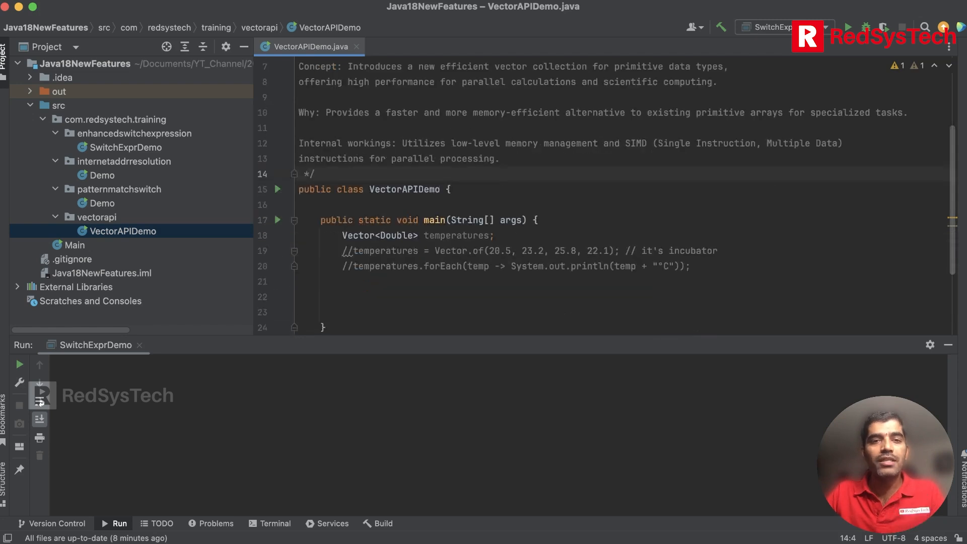
Step: Highlight the commented-out Vector declaration, Vector.of and forEach lines, then open patternmatchswitch Demo
double_click(358, 226)
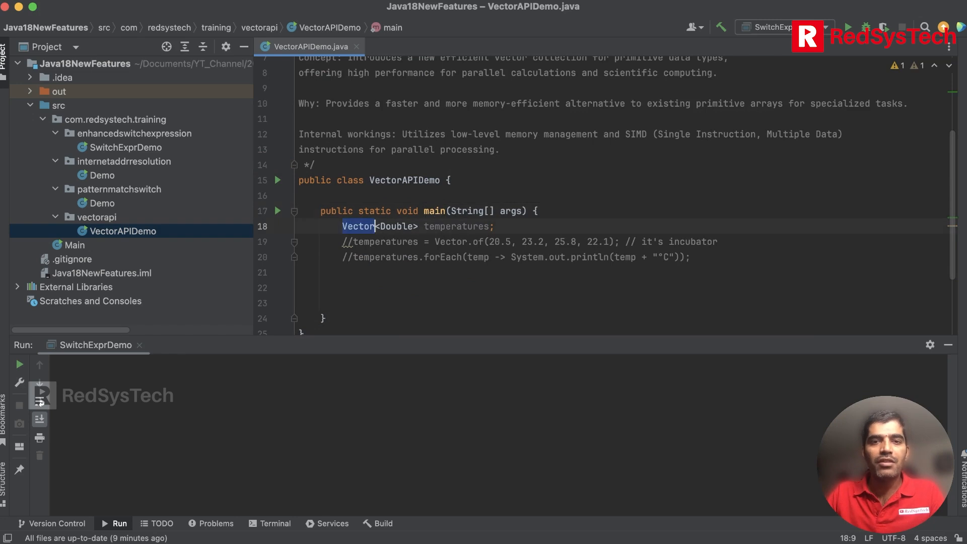
double_click(396, 226)
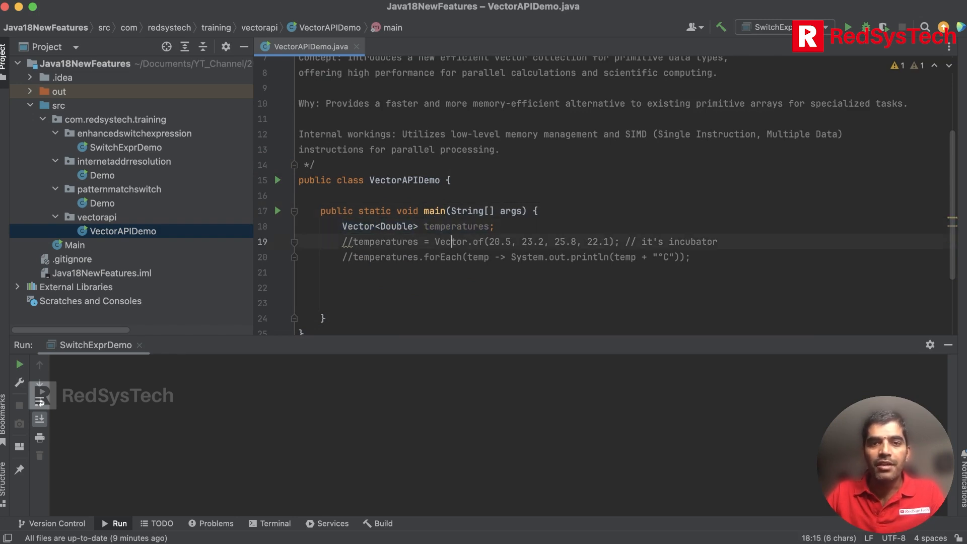
double_click(476, 241)
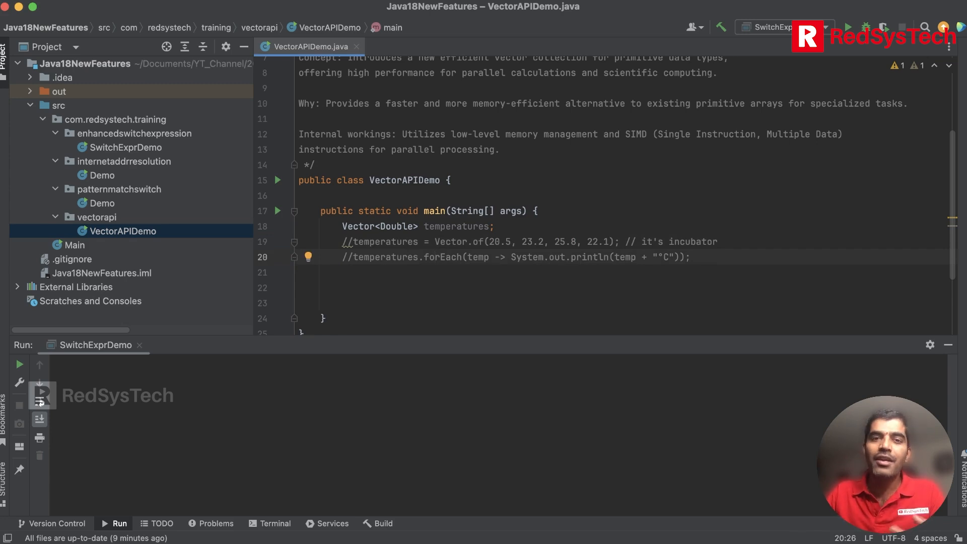
double_click(384, 241)
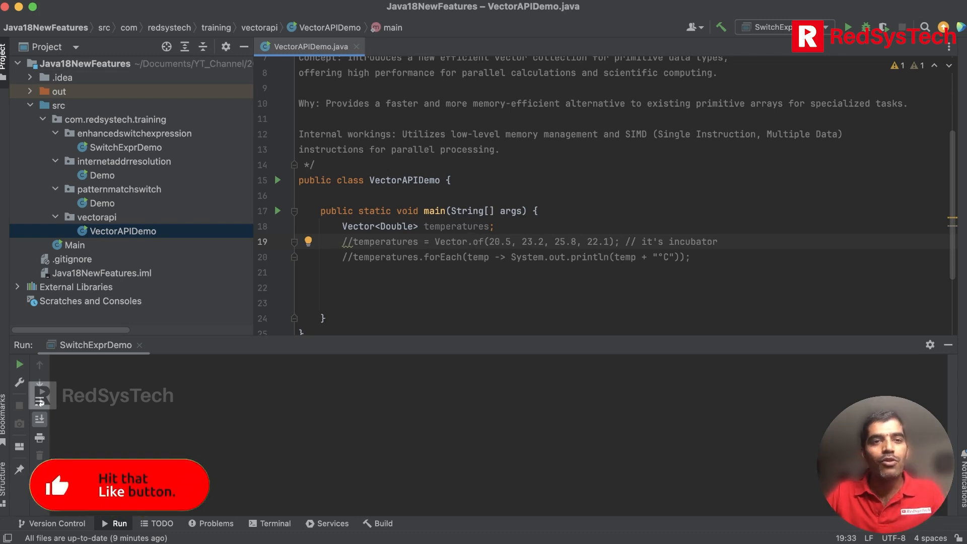
click(102, 203)
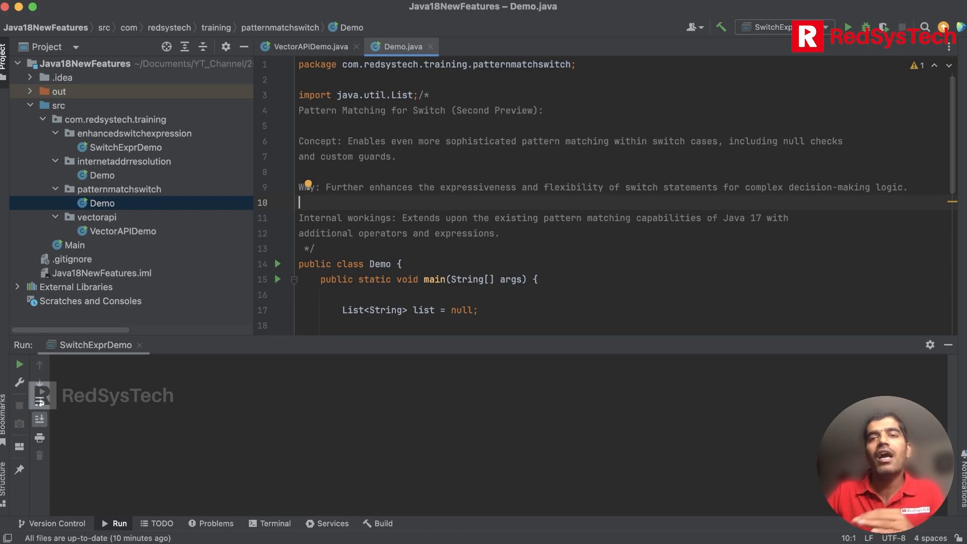
Step: Highlight 'switch' and 'null' in the notes and the null-list message in the switch
double_click(667, 141)
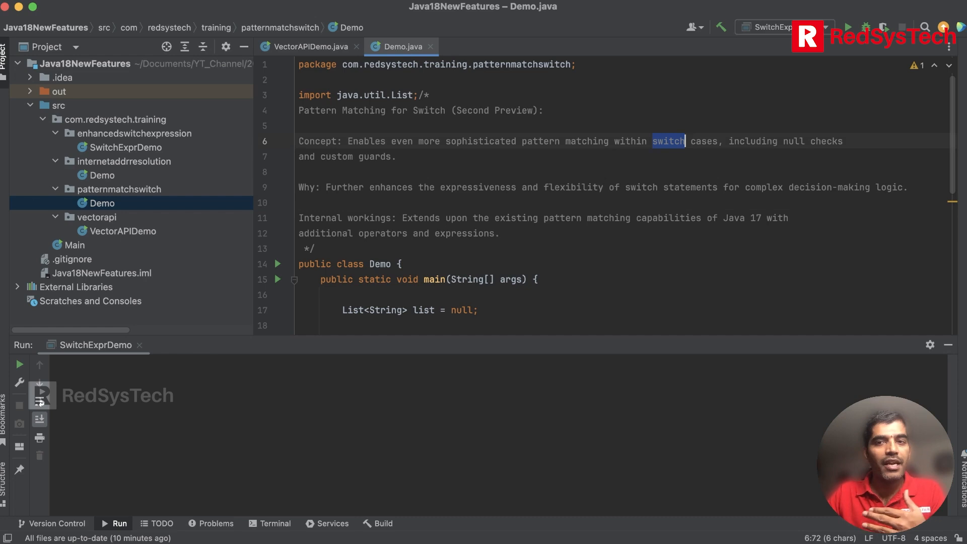
double_click(794, 141)
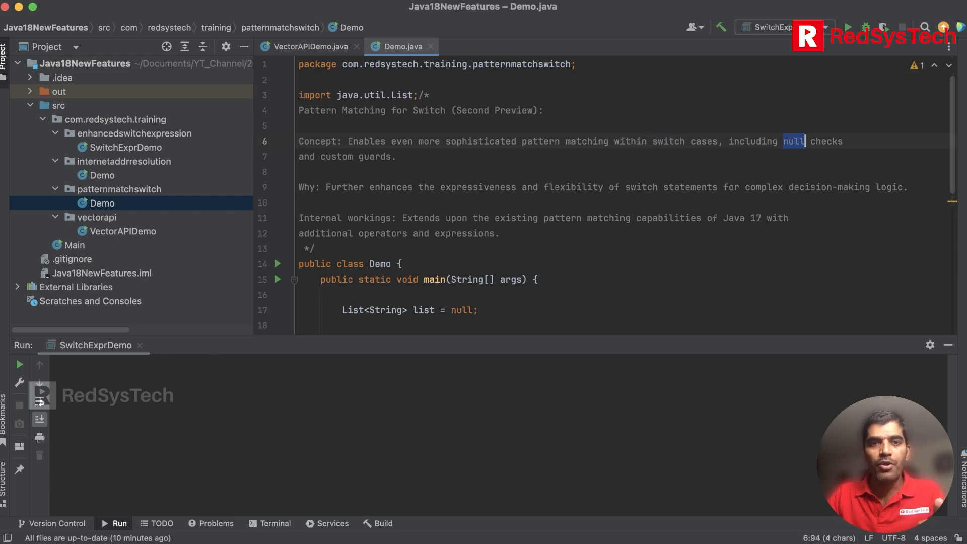
scroll(down, 3)
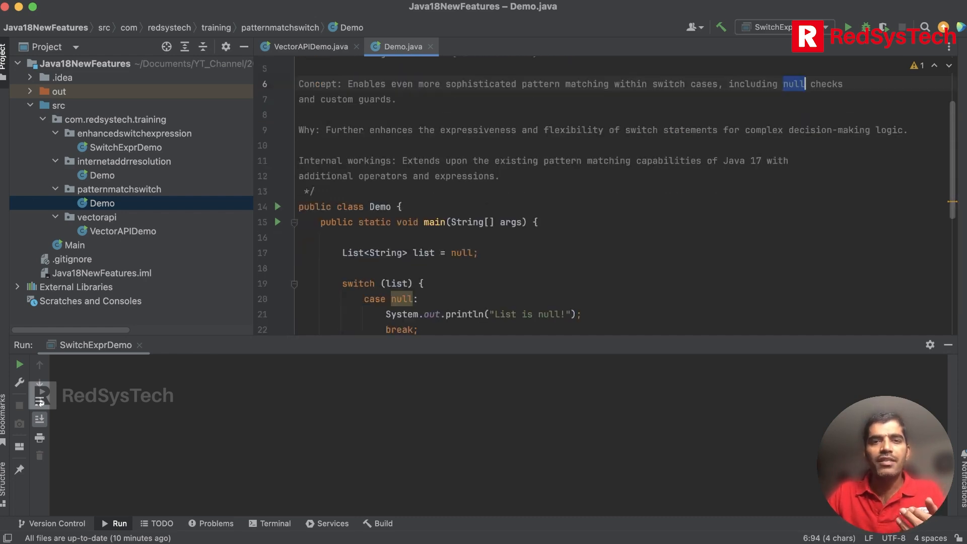
double_click(352, 252)
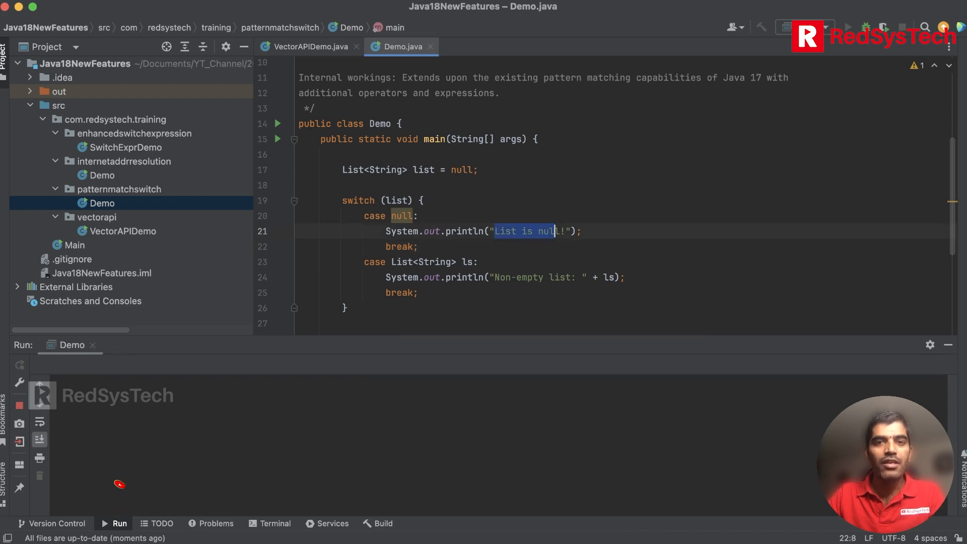
click(847, 26)
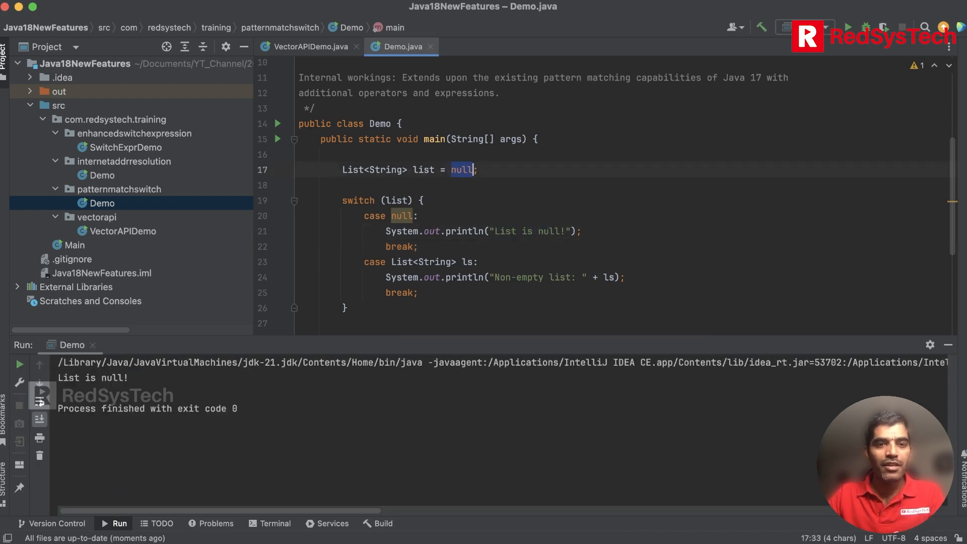
double_click(92, 377)
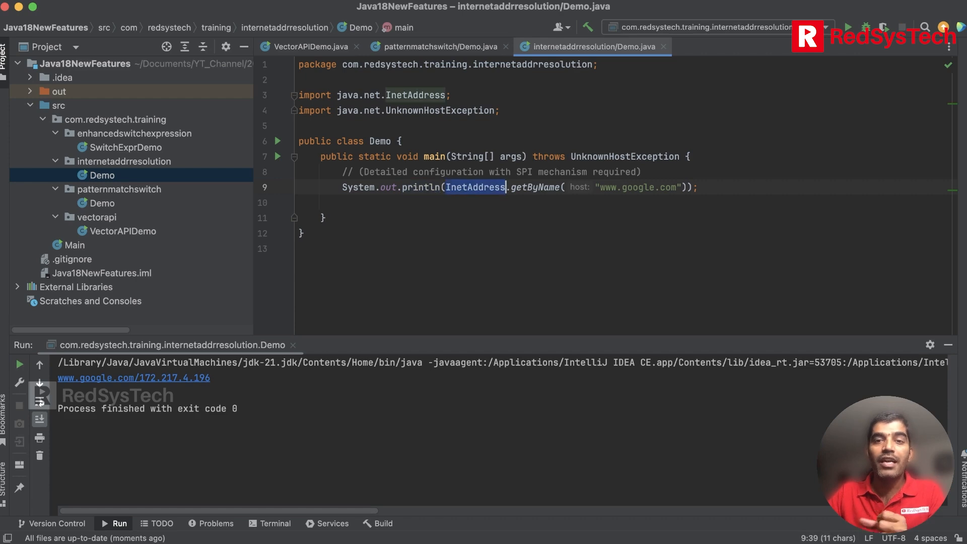
Step: Open SwitchExprDemo under enhancedswitchexpression, showing the Tuesday day variable
double_click(533, 187)
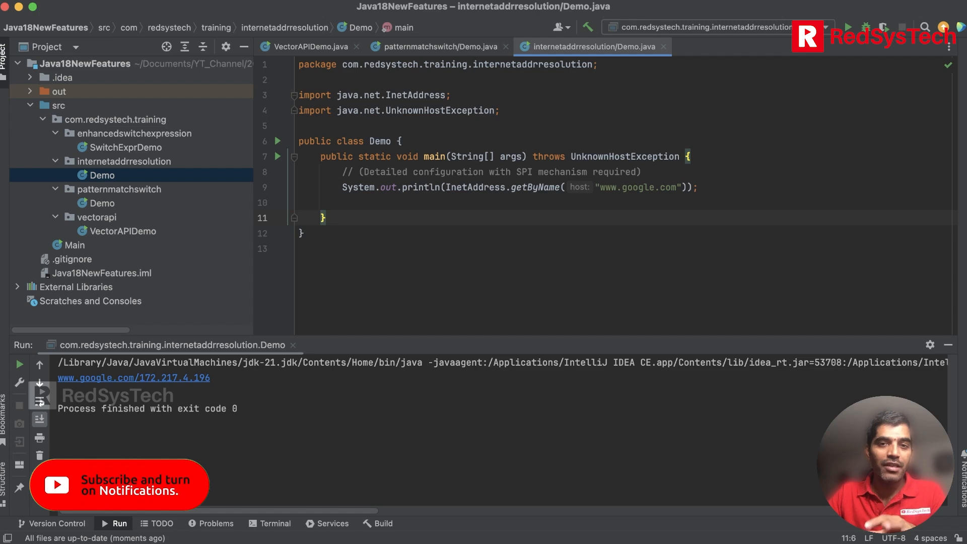
double_click(534, 187)
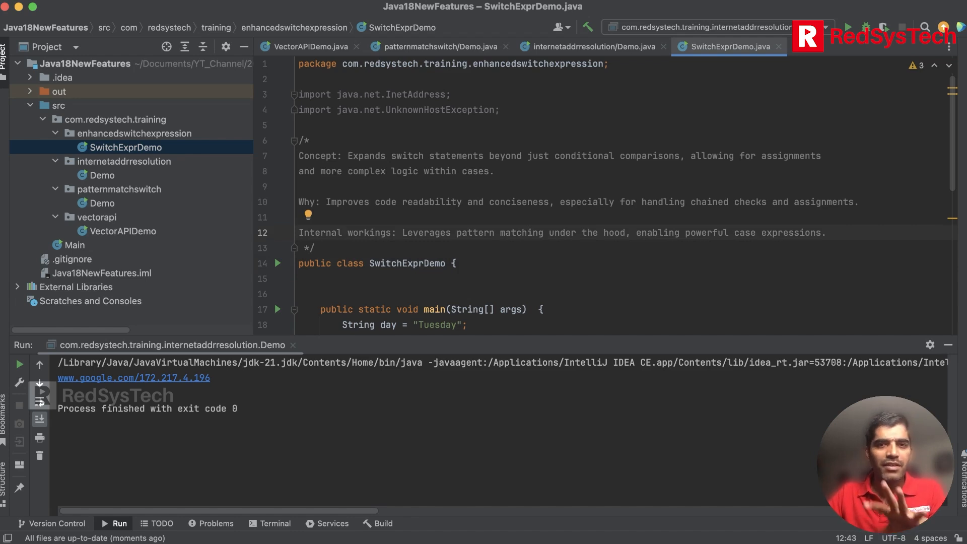
click(528, 233)
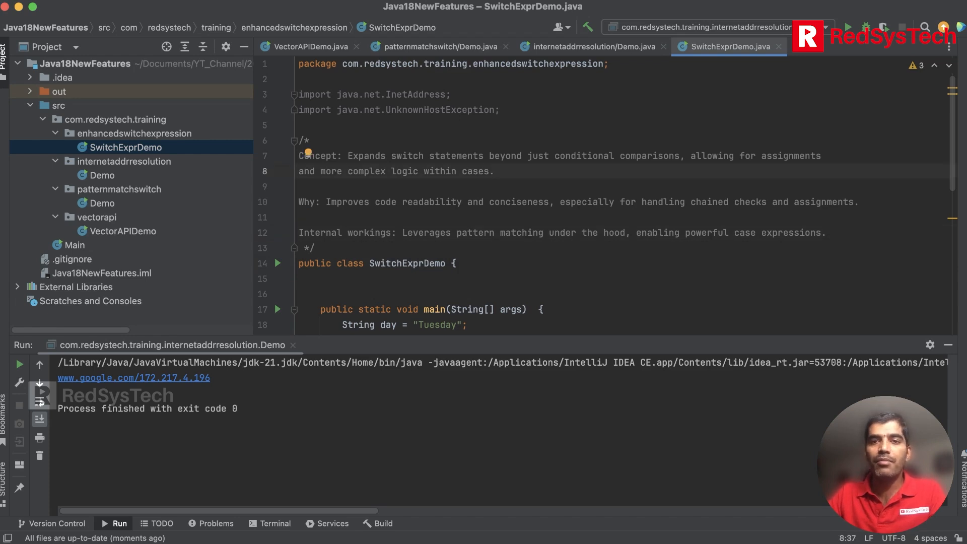
Step: Scroll SwitchExprDemo down to the day switch with Monday–Friday cases and default
double_click(648, 155)
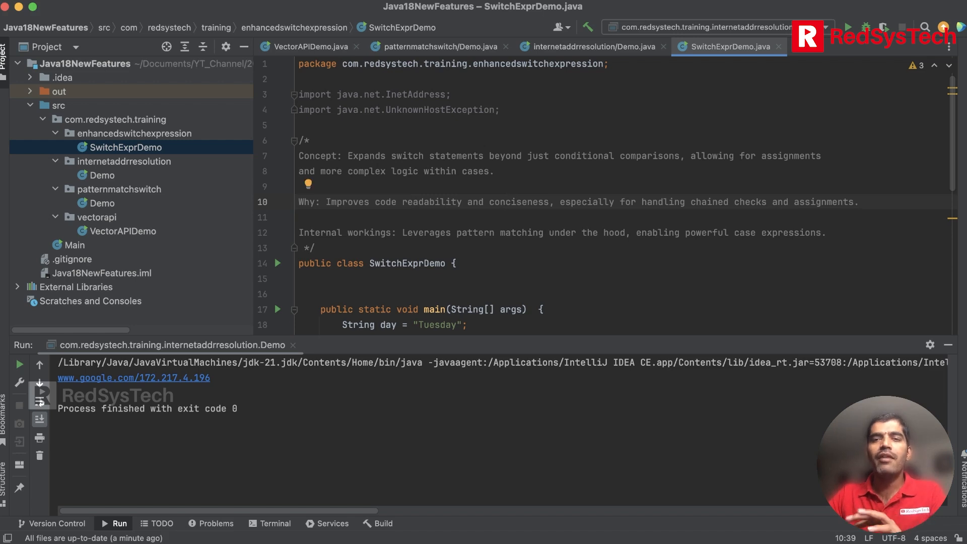
scroll(down, 3)
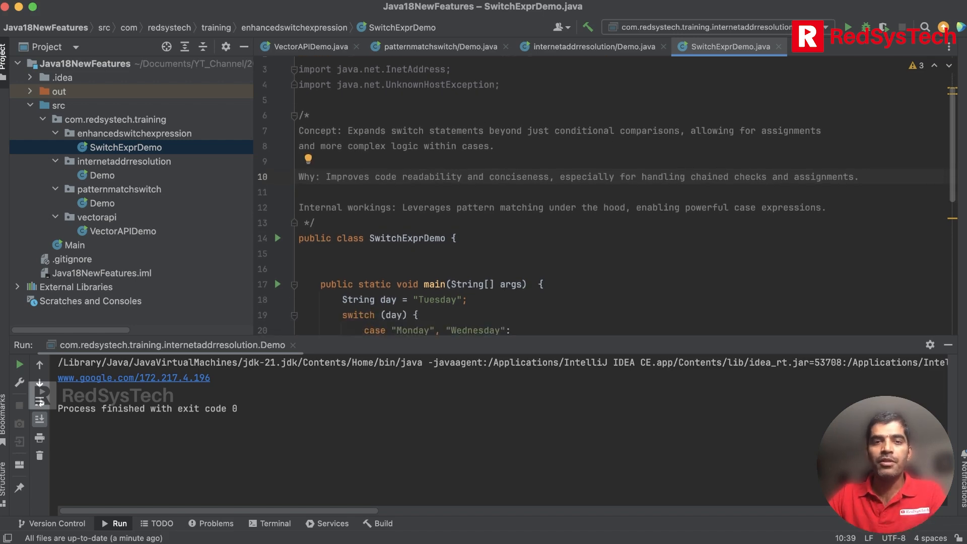
scroll(down, 3)
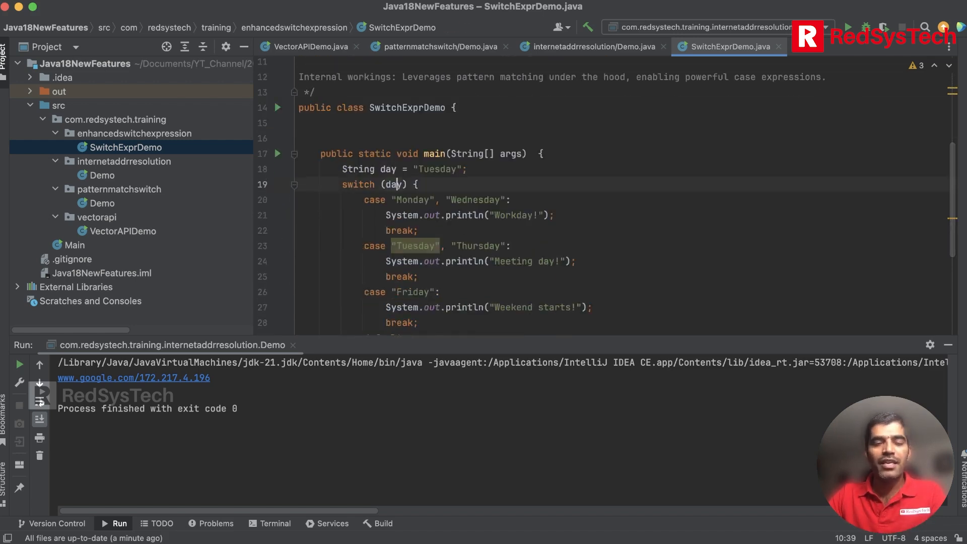
scroll(down, 3)
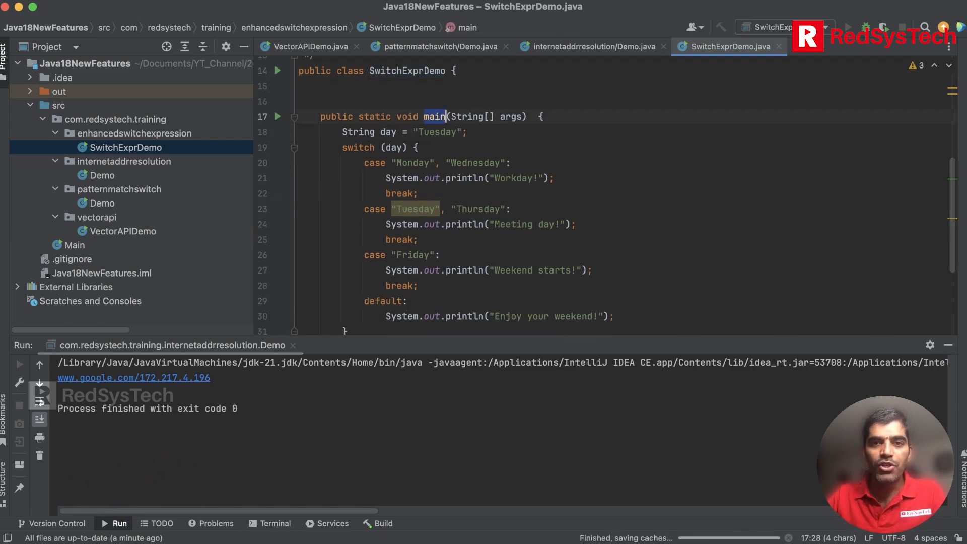
Step: Run SwitchExprDemo and highlight the Monday/Wednesday, Meeting day, and Friday cases
click(847, 27)
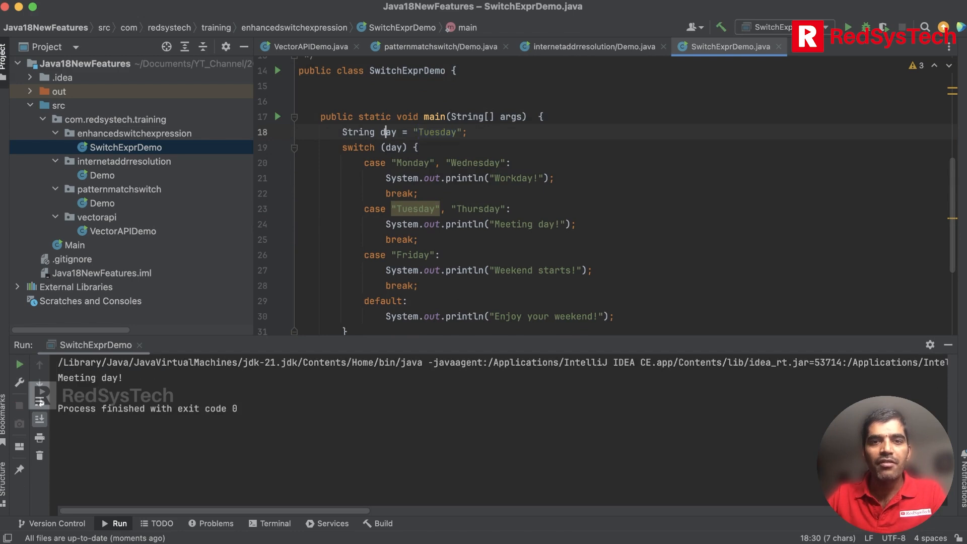
double_click(437, 132)
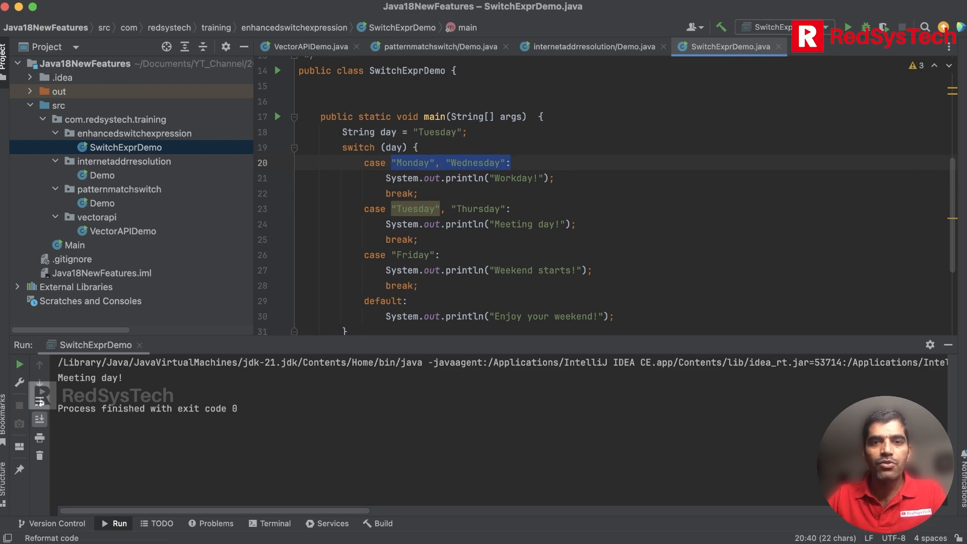
double_click(513, 223)
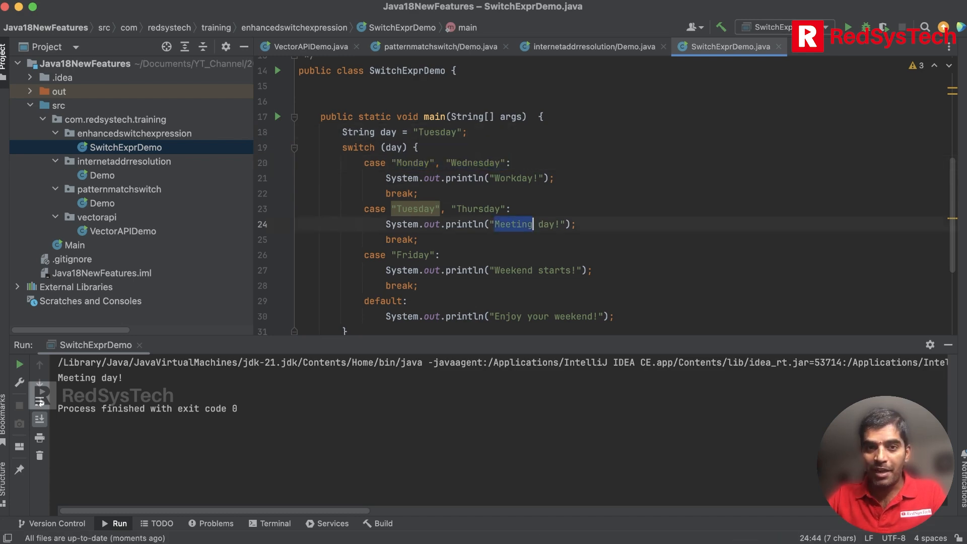
click(531, 270)
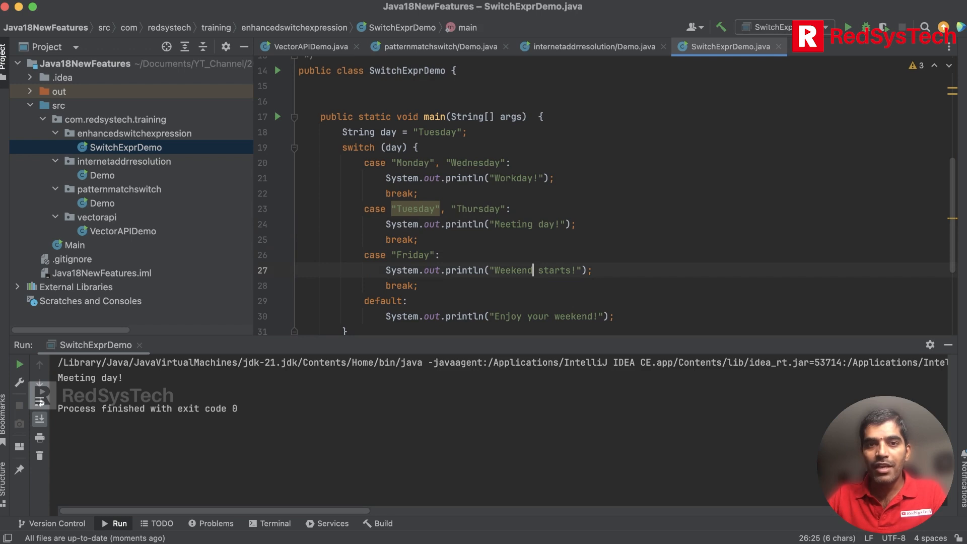